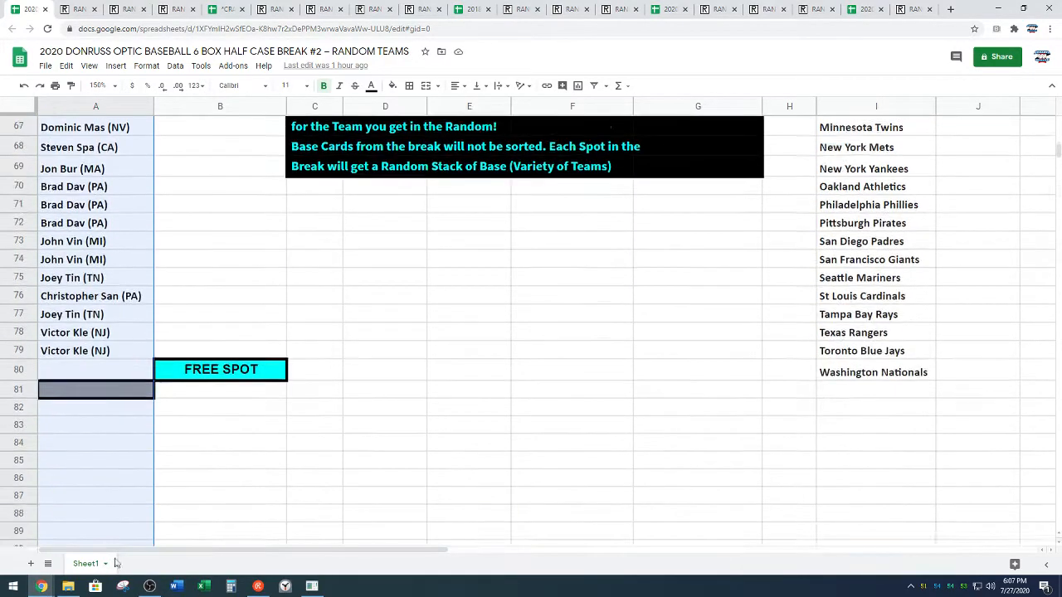
Copy the 29 participant names from column A and bring up Random.org's List Randomizer
scroll(down, 3)
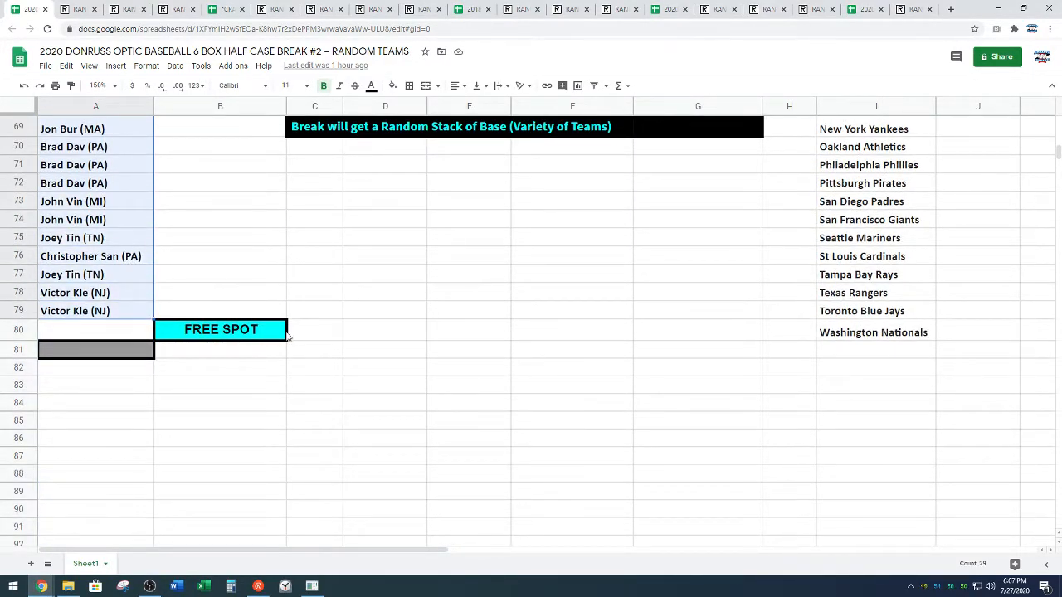
scroll(up, 3)
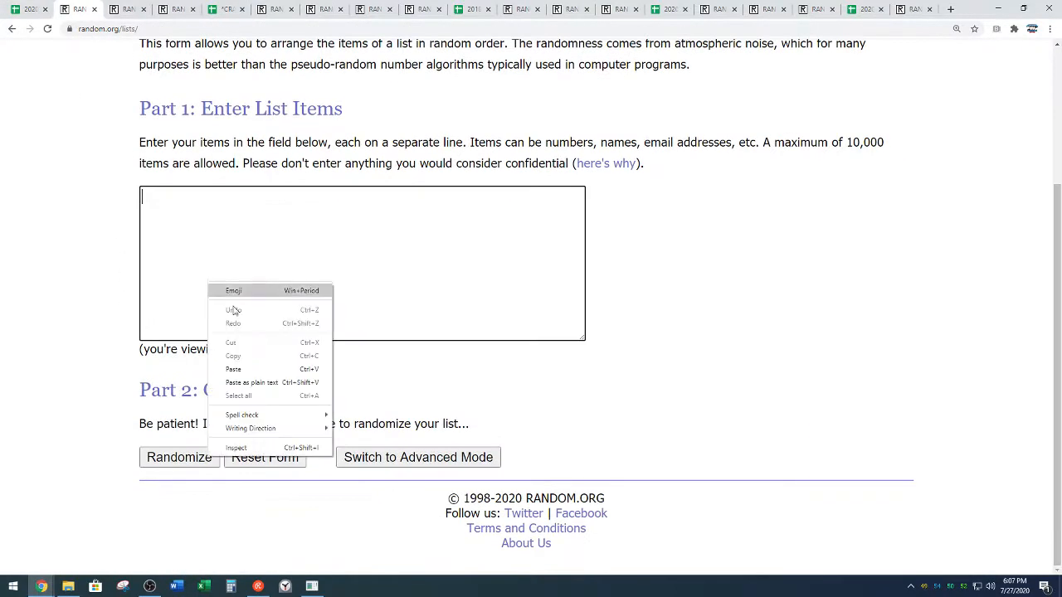
Paste the 29 names into the list box, randomize, reshuffle four more times, and return to Sheets
click(232, 369)
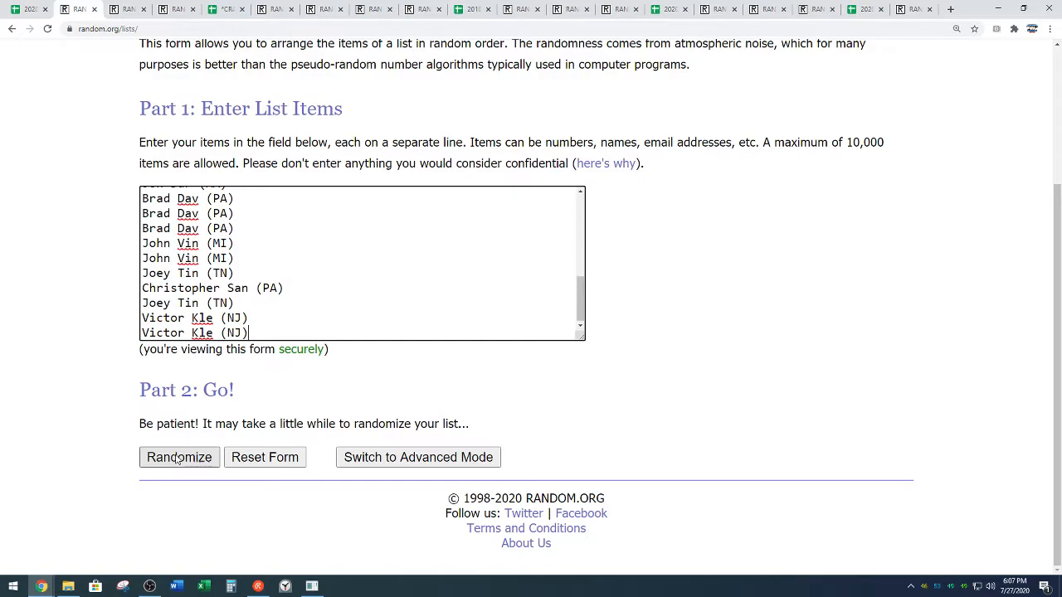
click(179, 458)
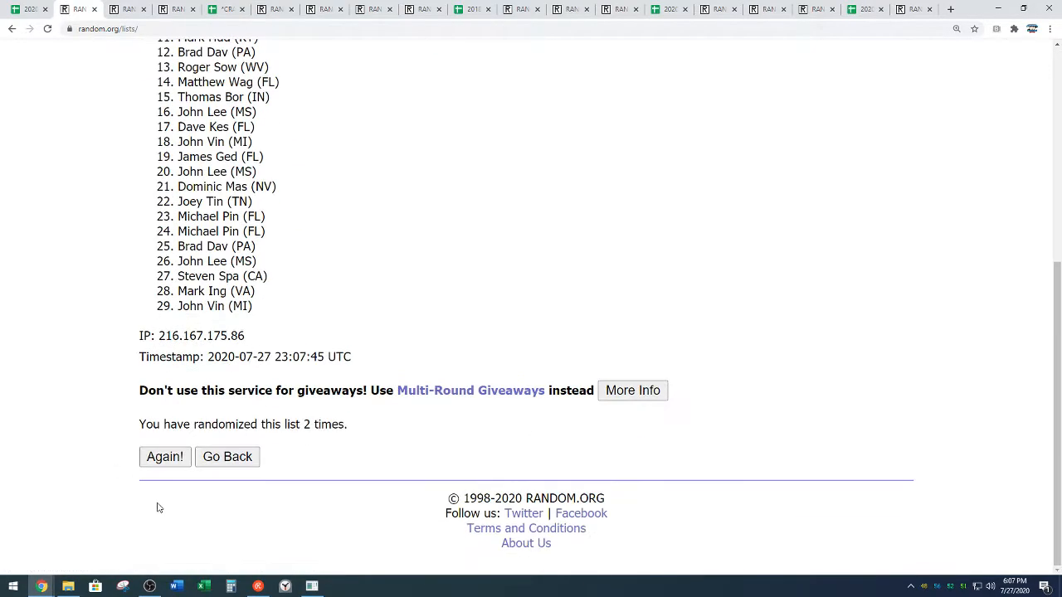
click(164, 457)
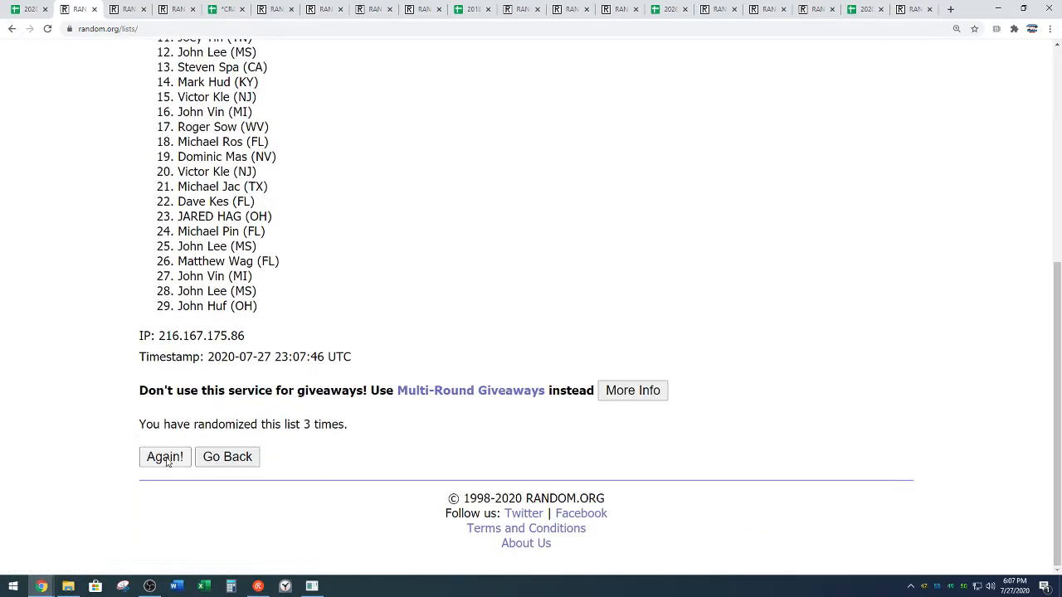
click(164, 458)
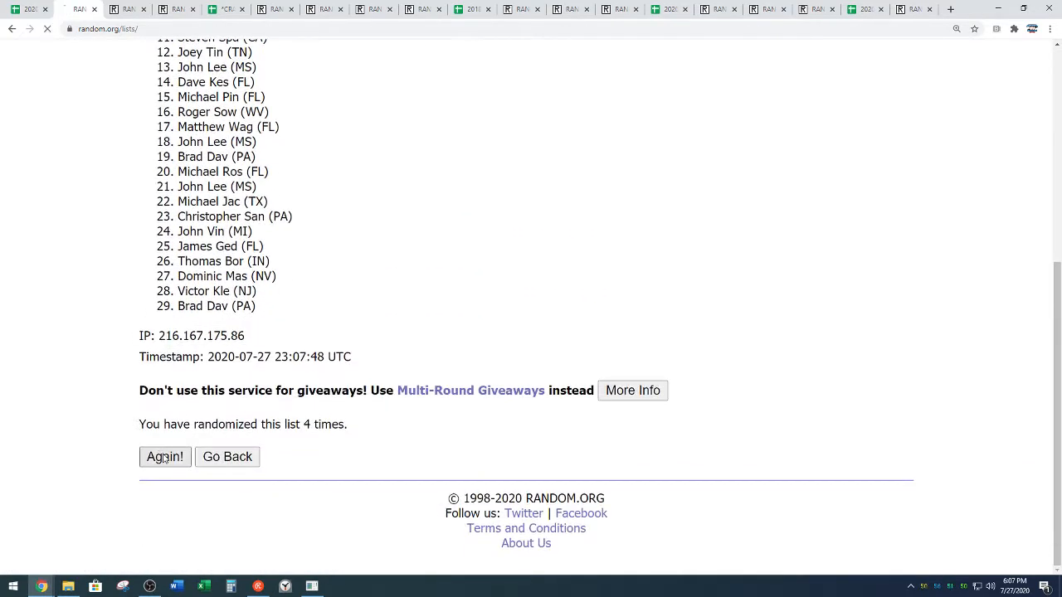
click(165, 456)
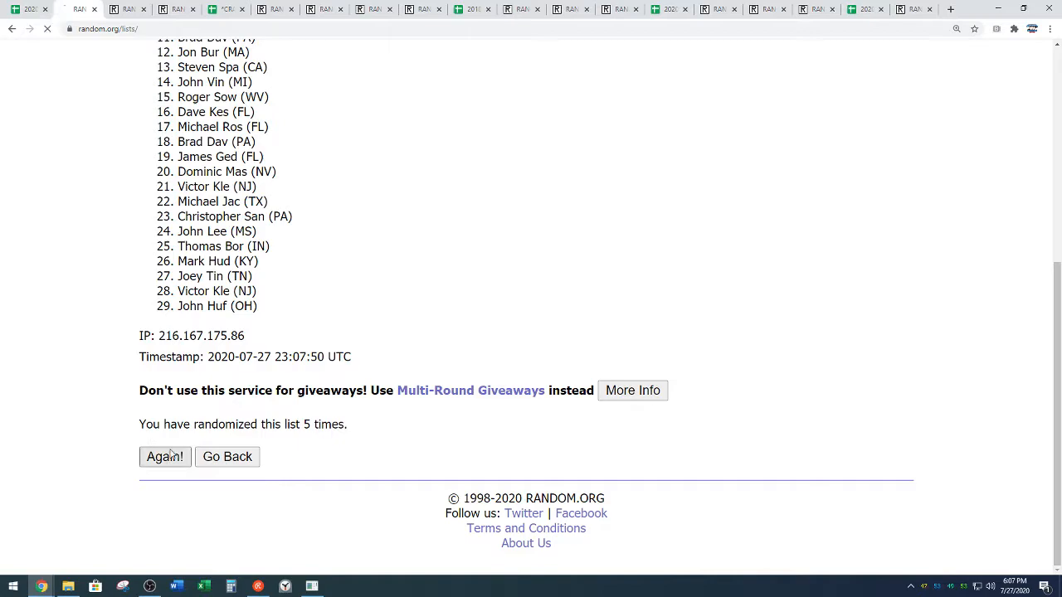
click(165, 456)
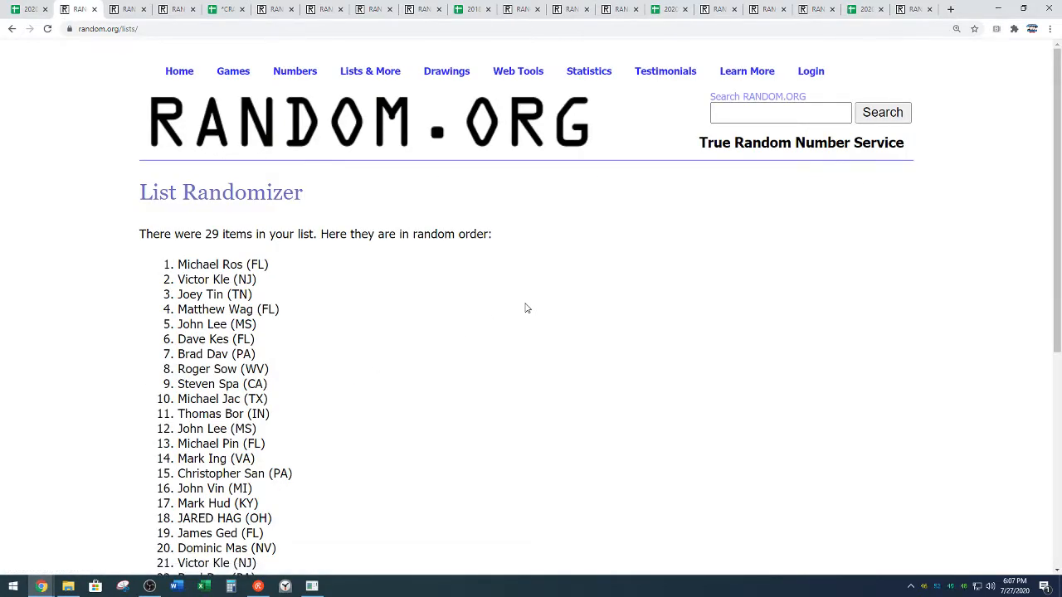
scroll(down, 3)
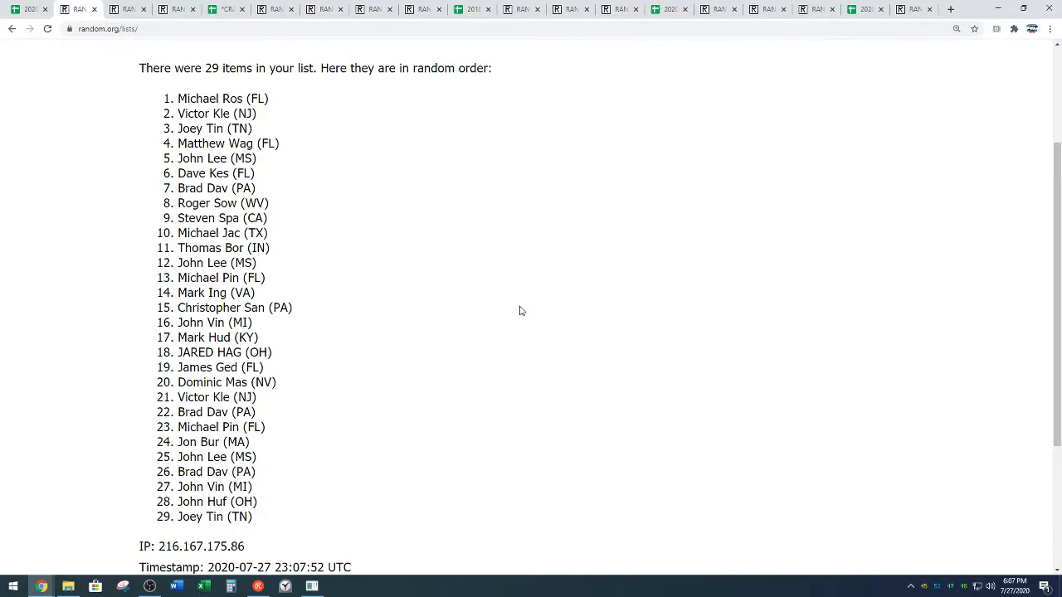
scroll(down, 3)
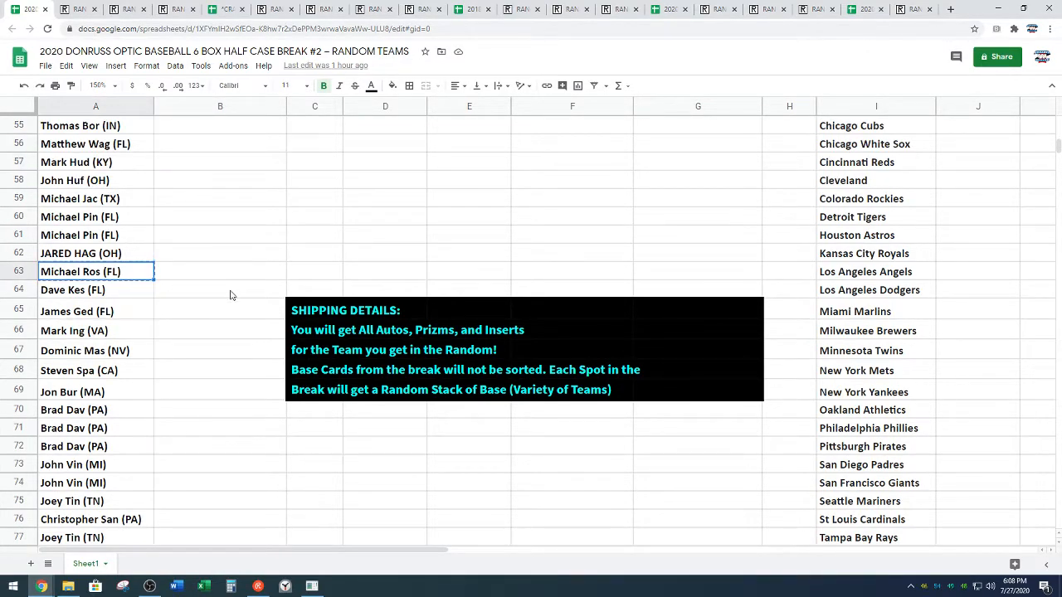
scroll(down, 3)
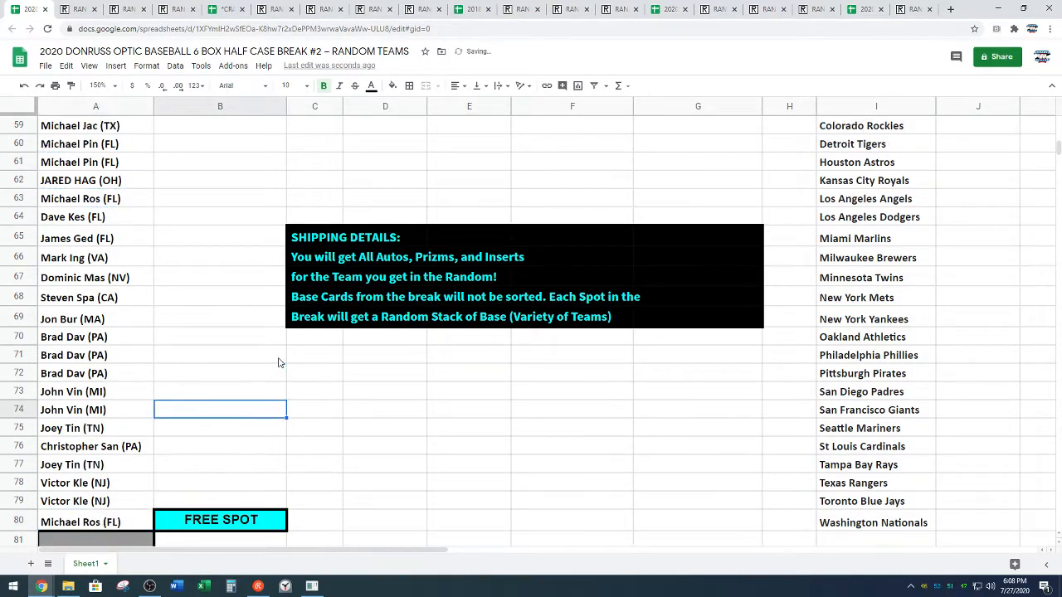
scroll(up, 3)
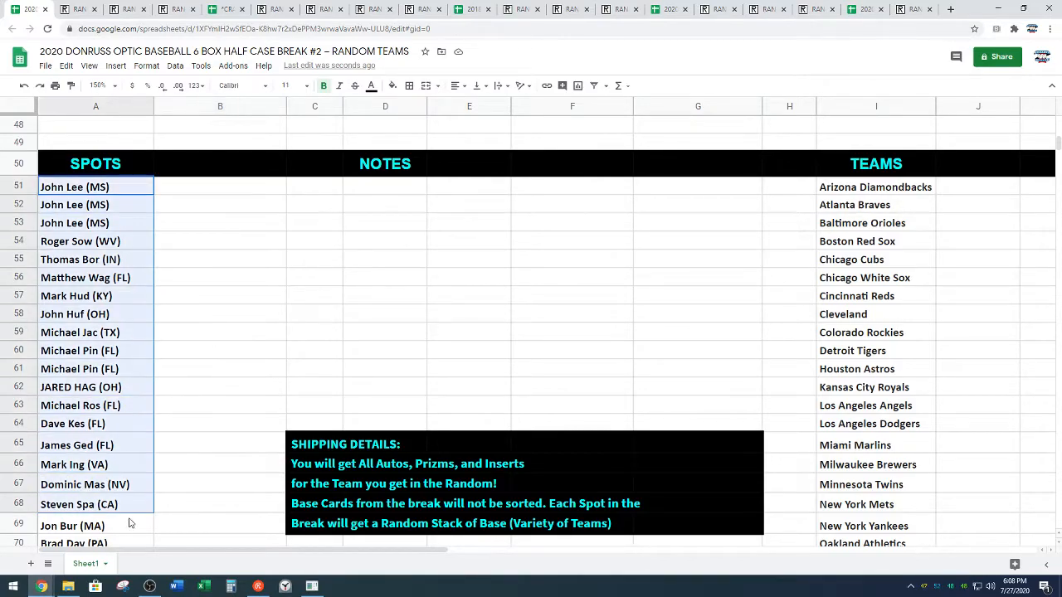
scroll(down, 3)
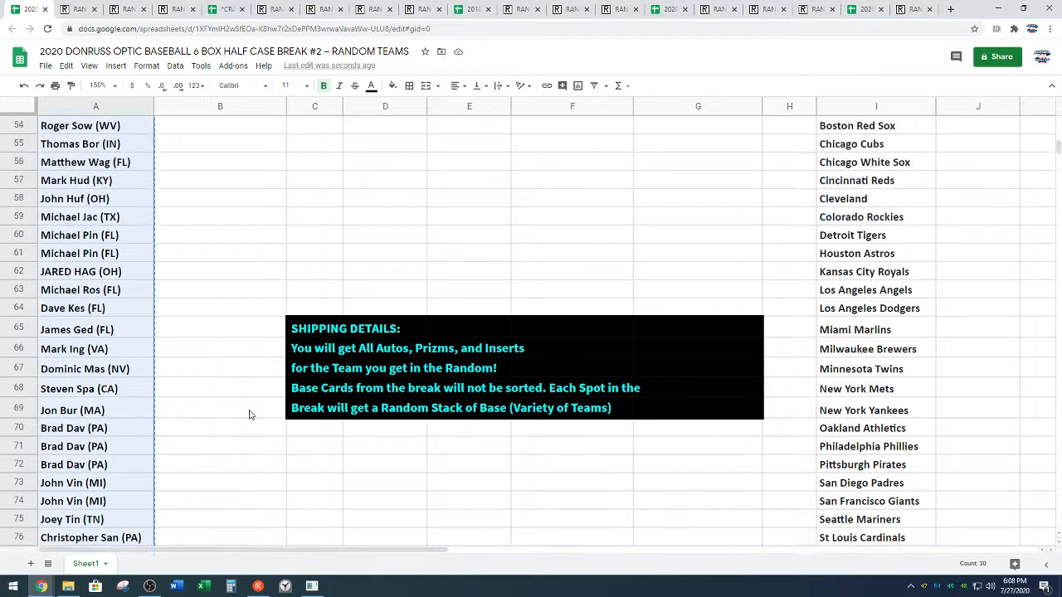
click(129, 10)
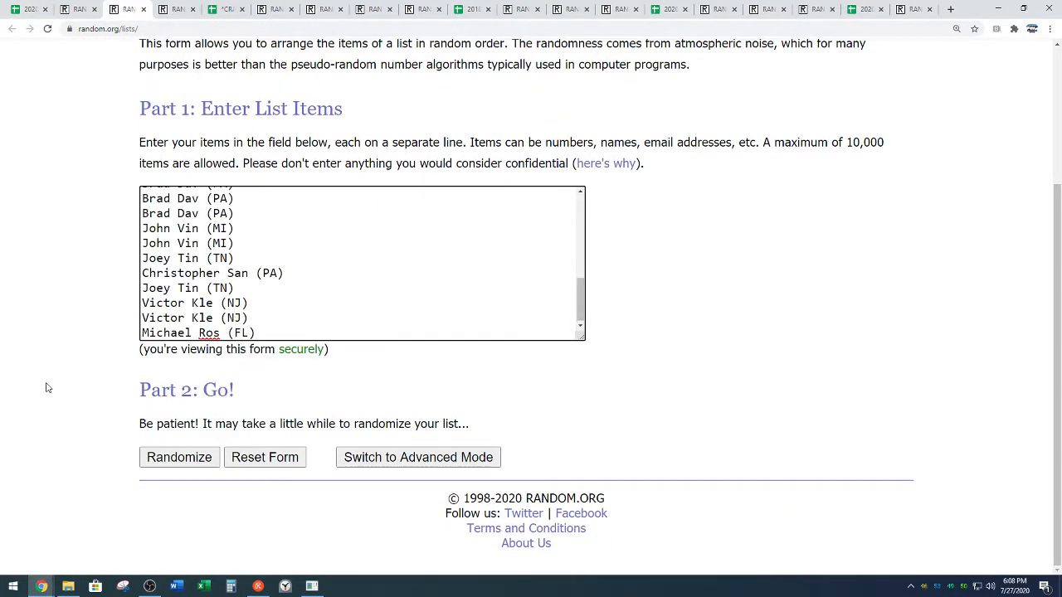
Shuffle the 30-name list four times in Random.org
click(257, 332)
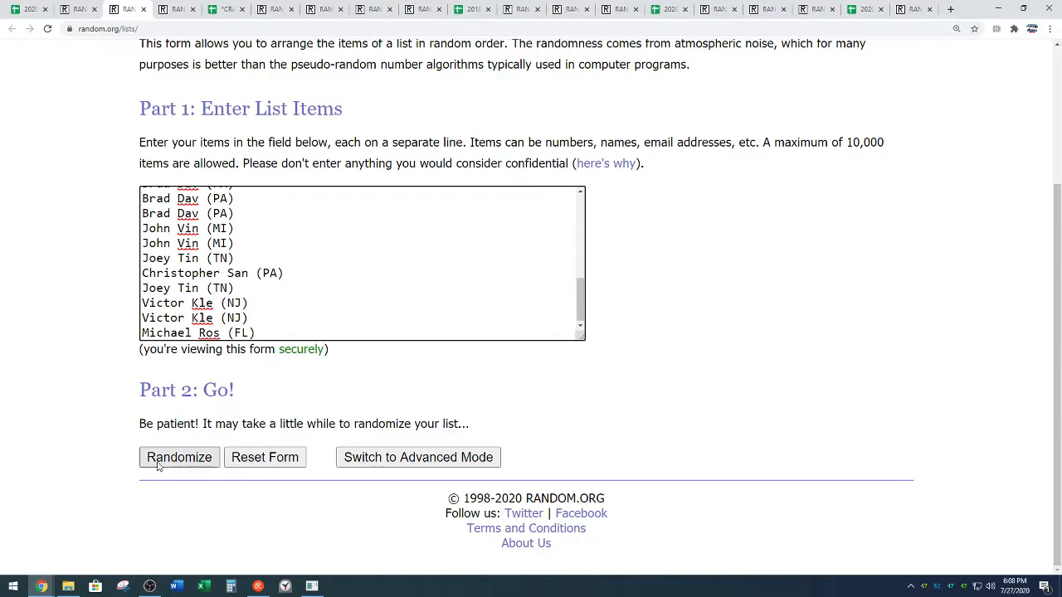
click(179, 457)
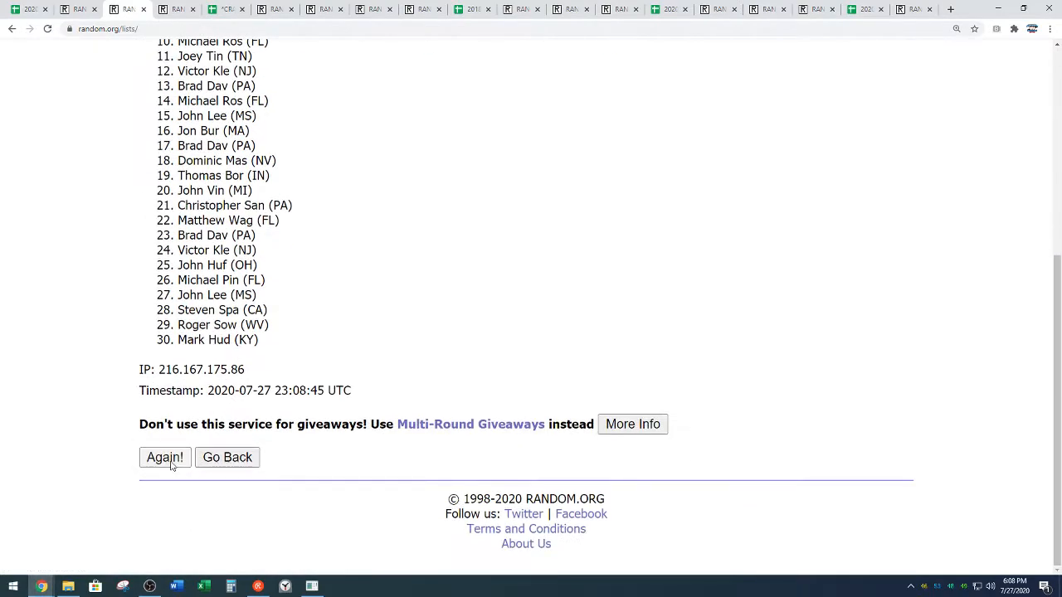
click(164, 458)
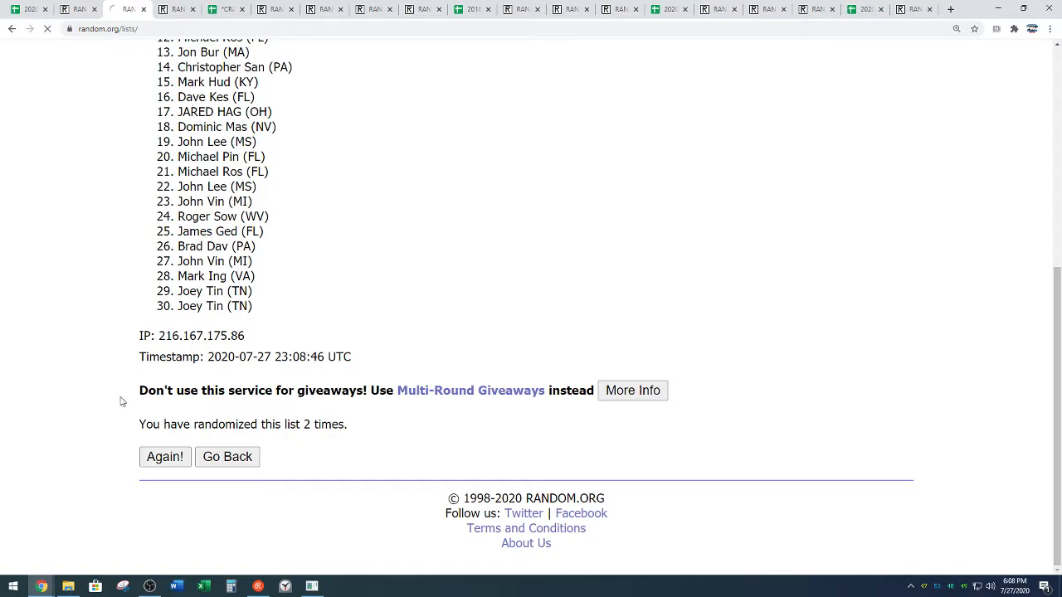
click(164, 458)
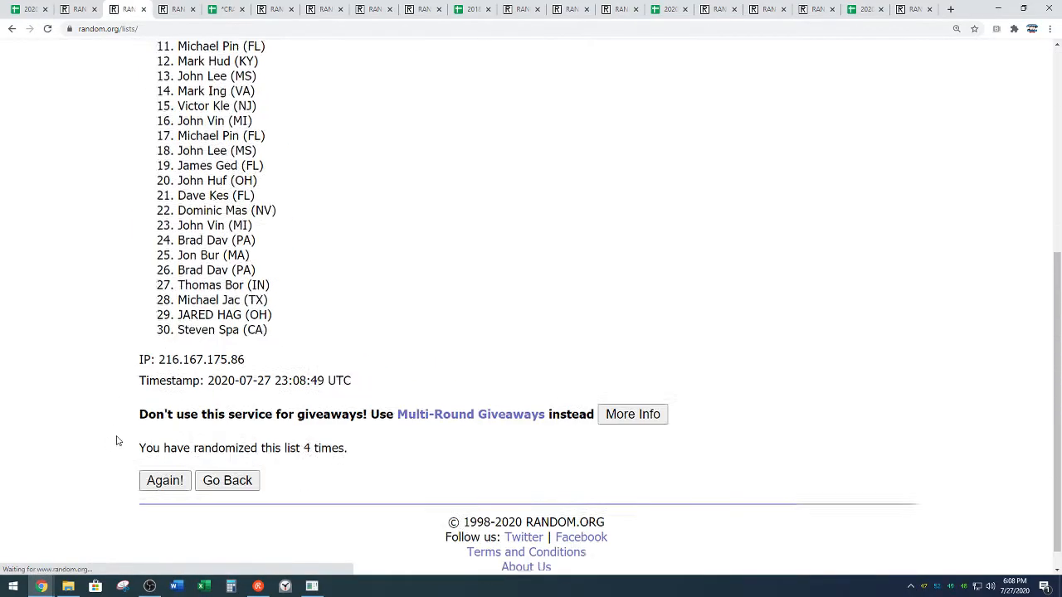
click(164, 481)
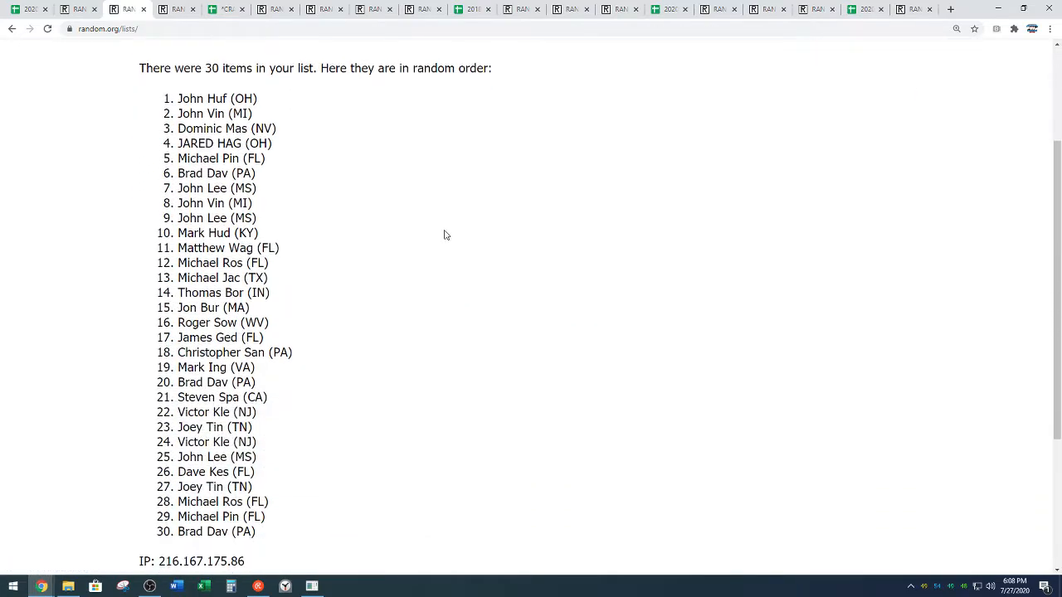
Select the final shuffled 30-name result list for copying
double_click(218, 98)
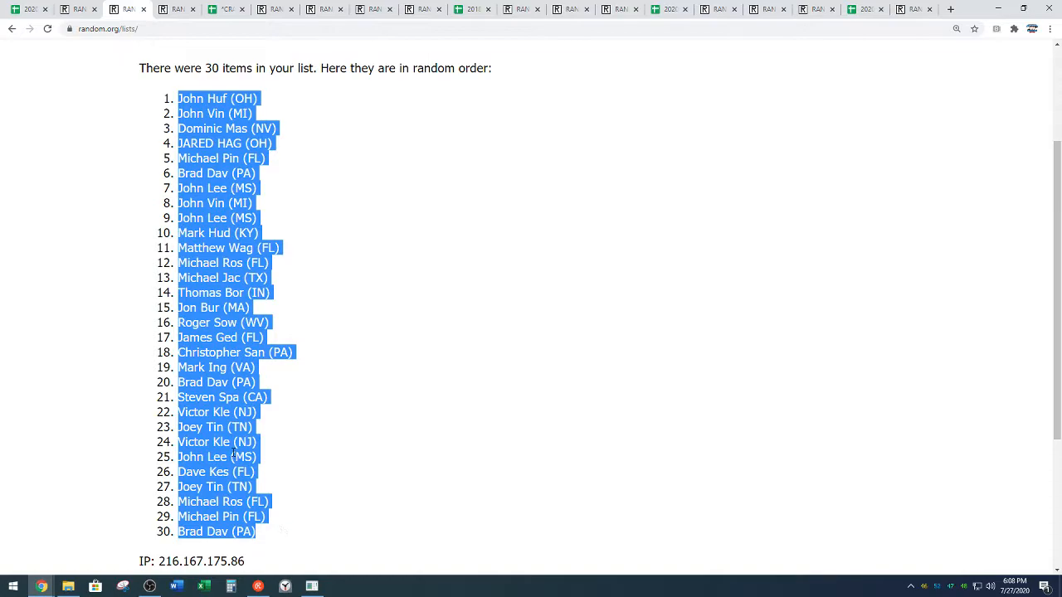
scroll(down, 3)
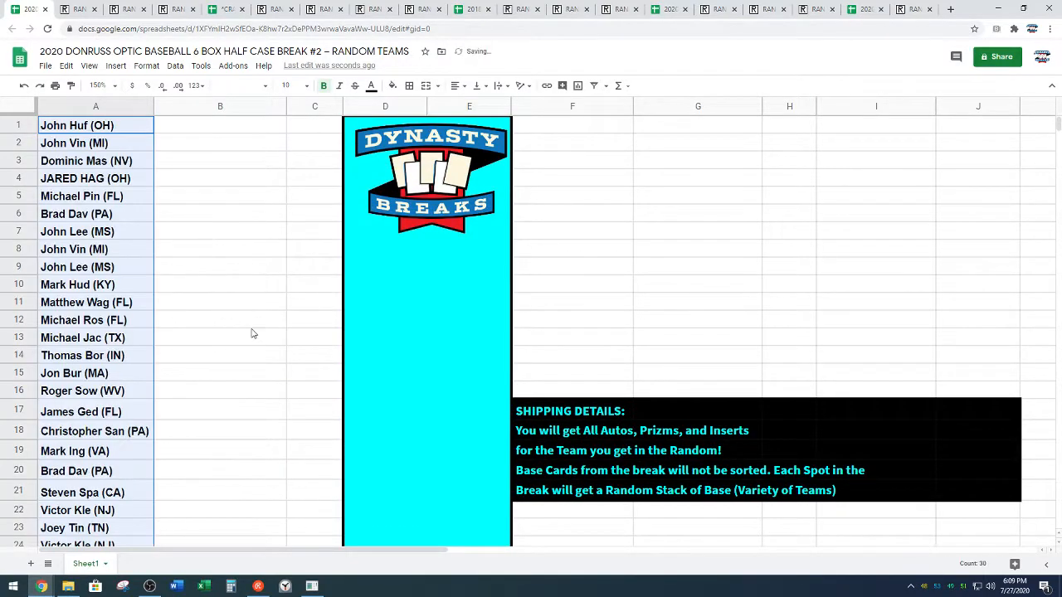
Place the shuffled names as two 15-row blocks in columns A and F beside the SPOTS/TEAMS table
scroll(down, 3)
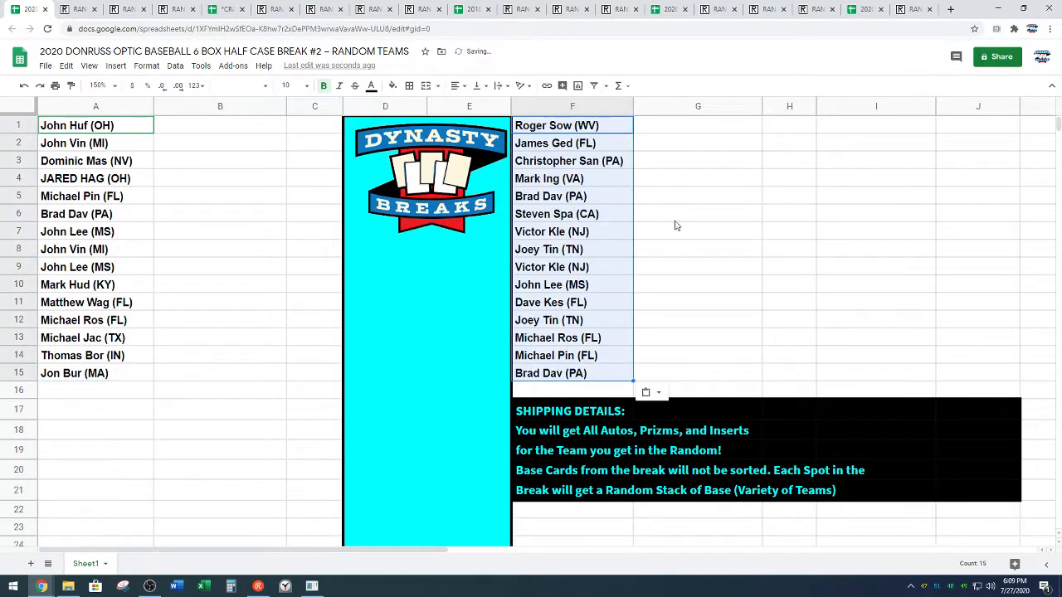
scroll(down, 3)
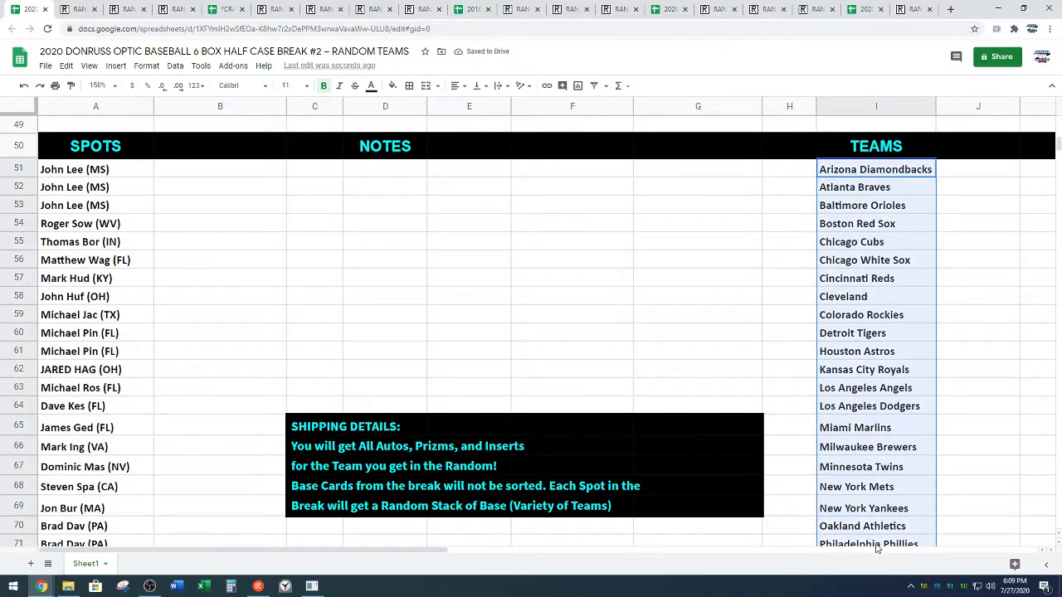
scroll(down, 3)
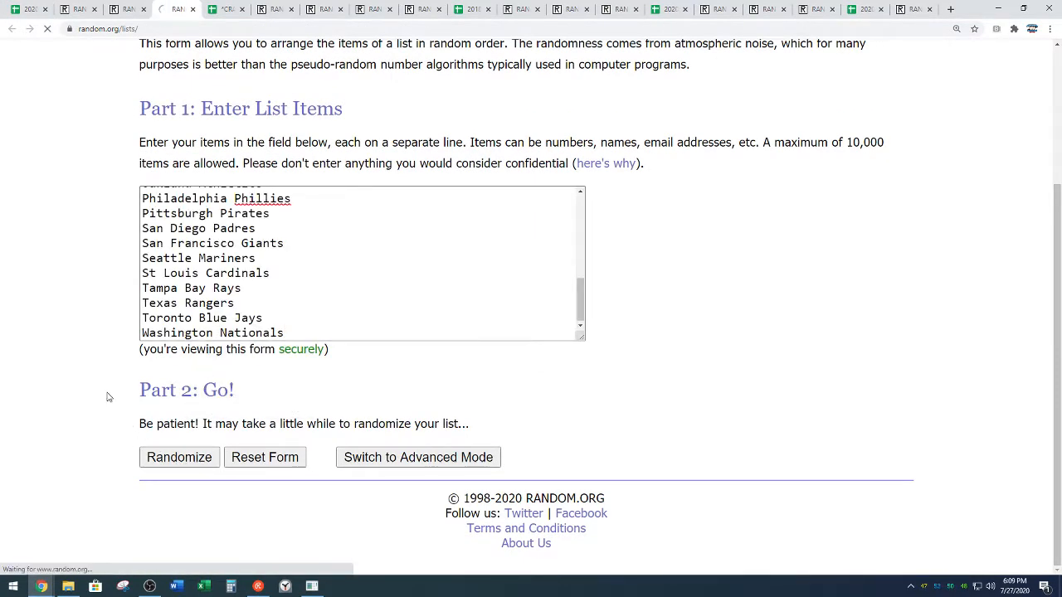
Shuffle the 30 MLB teams several times and select the shuffled team list for copying
click(179, 457)
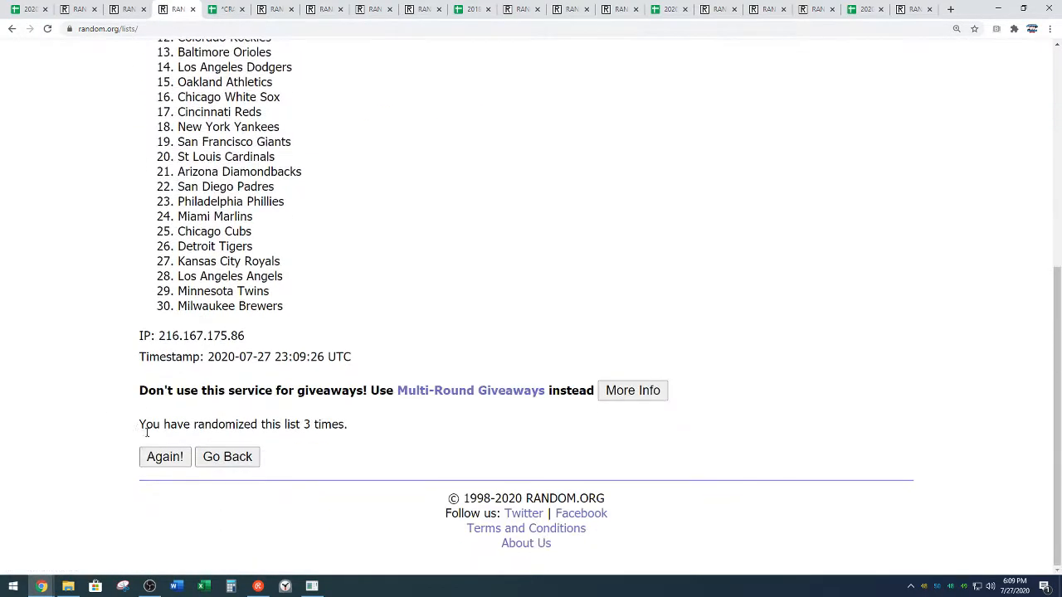
click(164, 456)
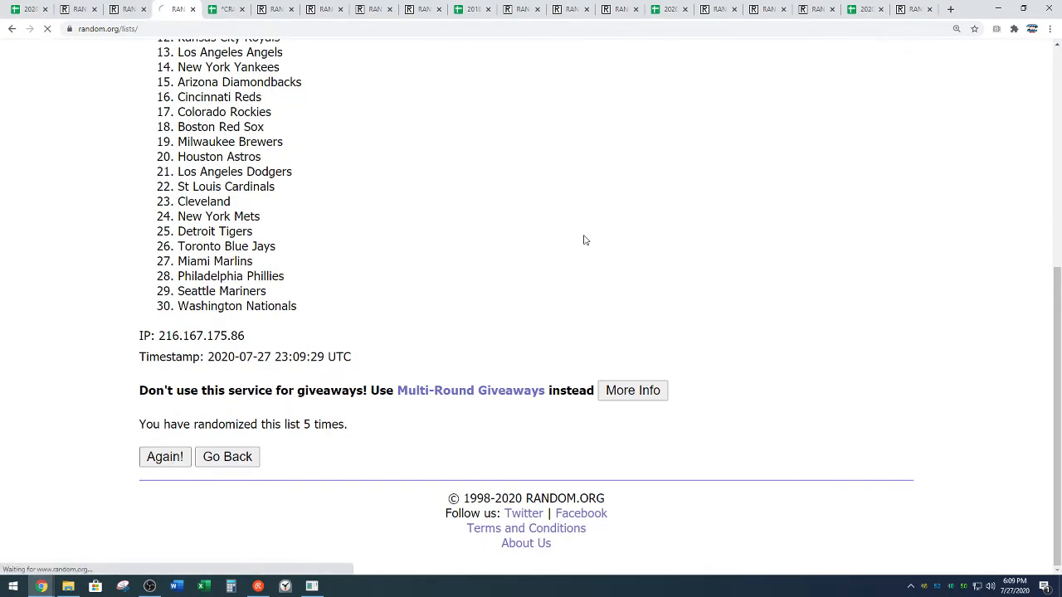
click(164, 456)
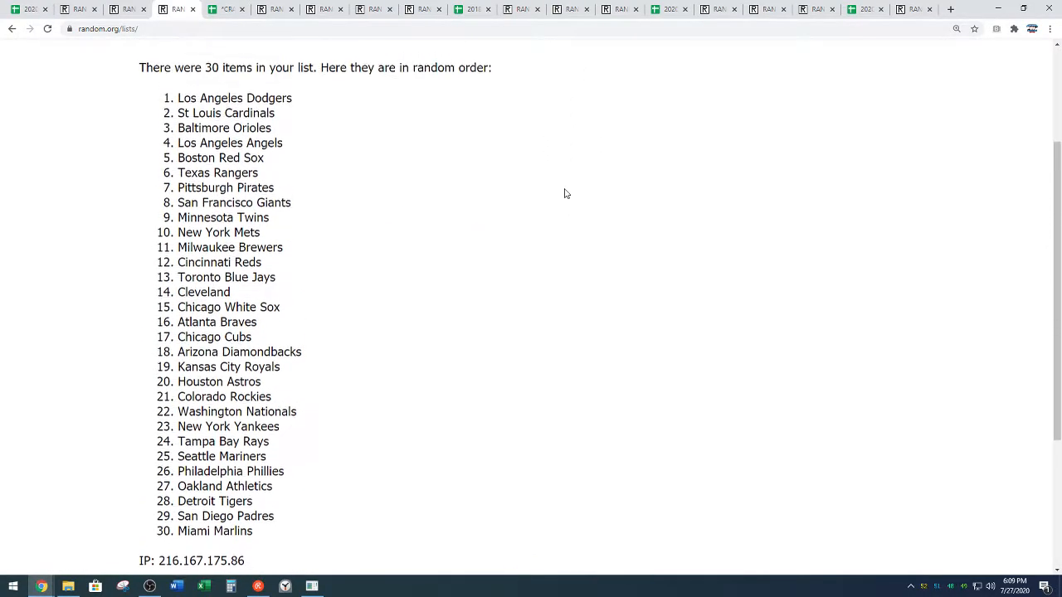
drag(179, 97, 272, 217)
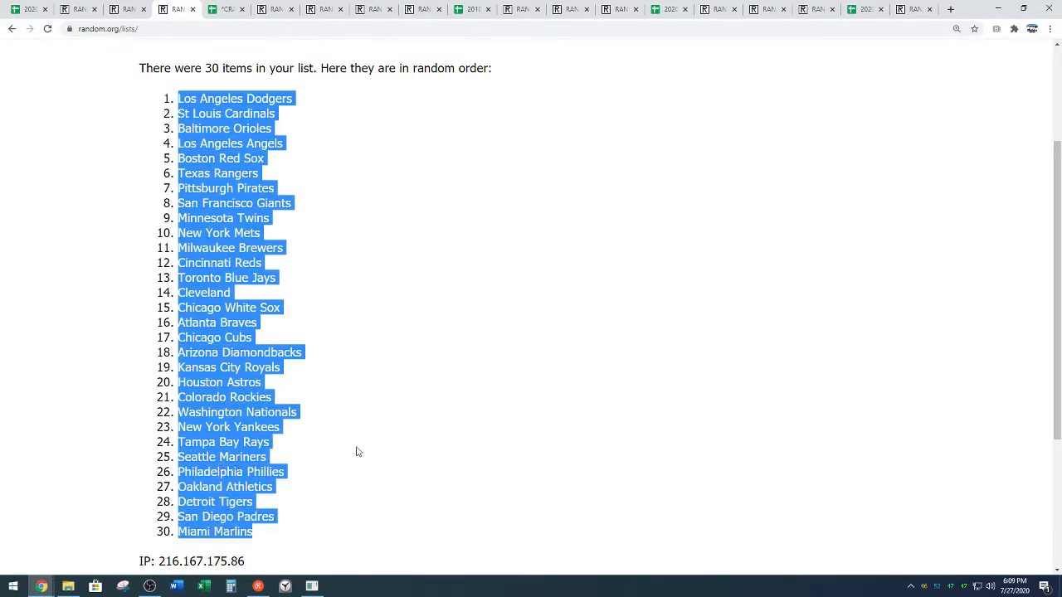
scroll(down, 3)
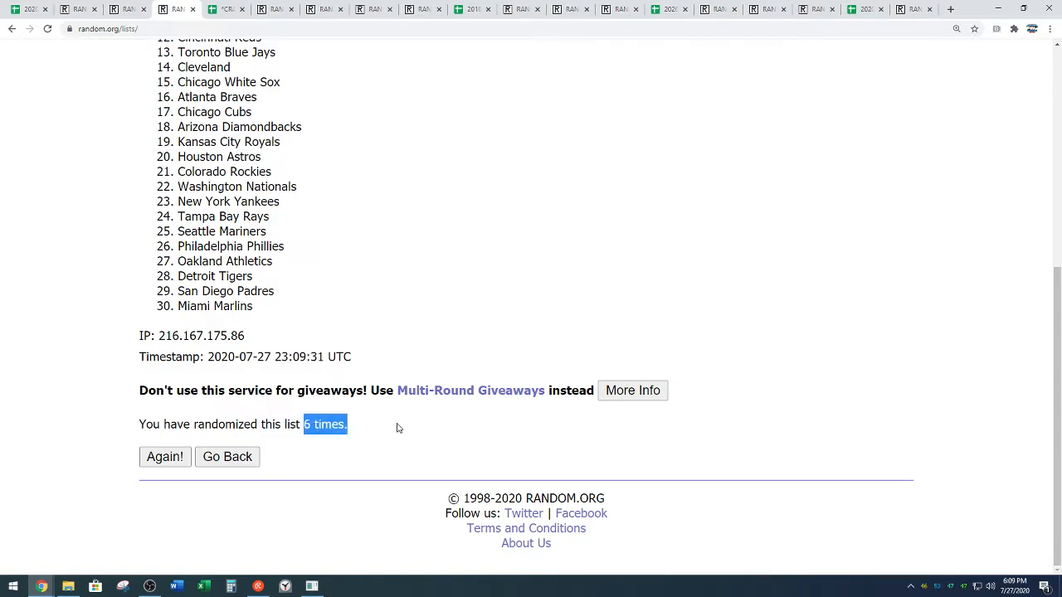
click(164, 458)
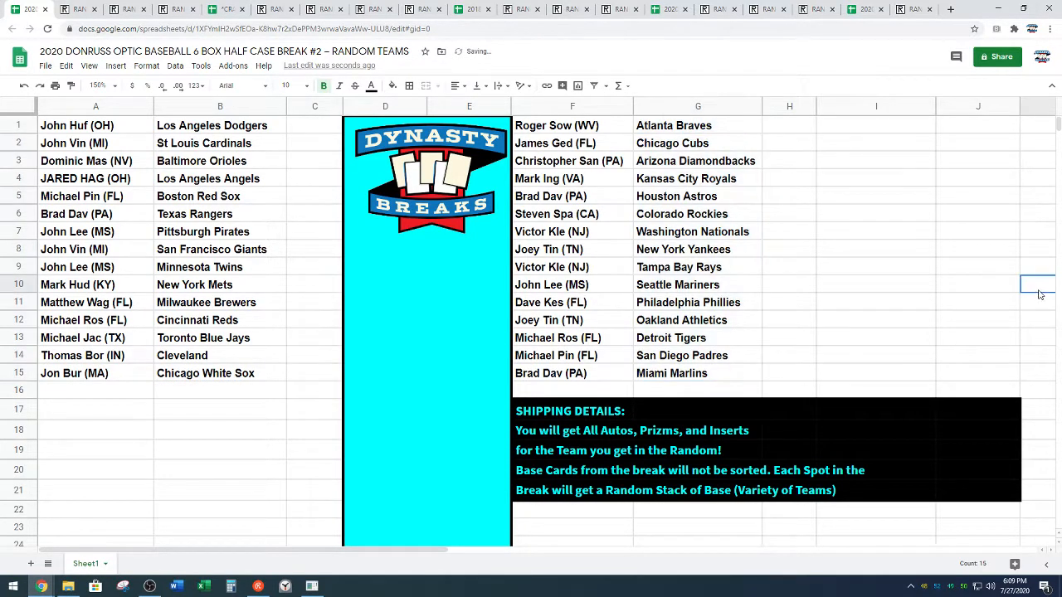
Paste the shuffled teams into columns B and G beside both 15-name participant blocks
click(98, 86)
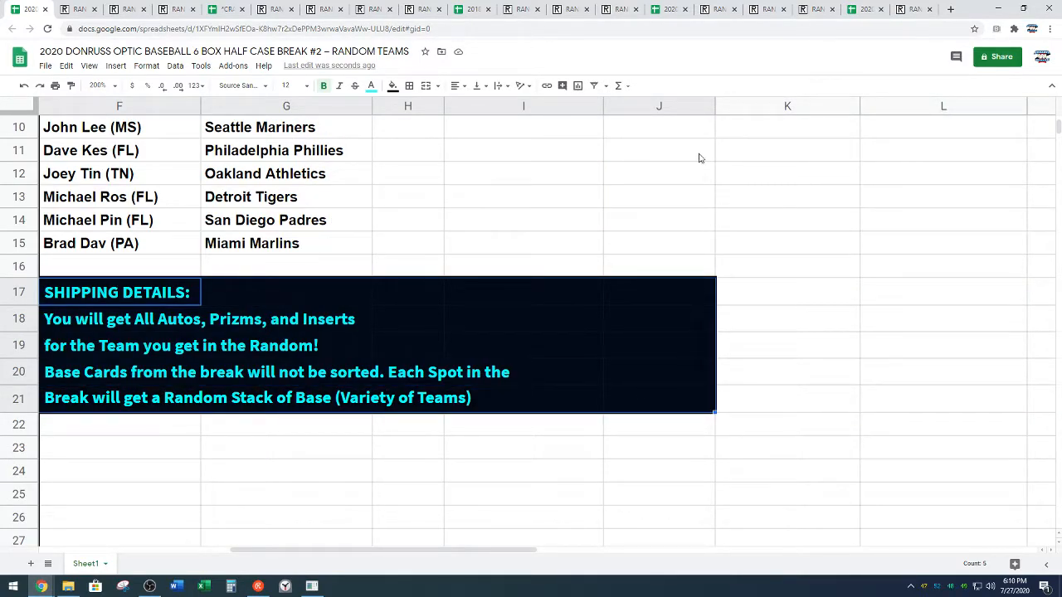
click(658, 291)
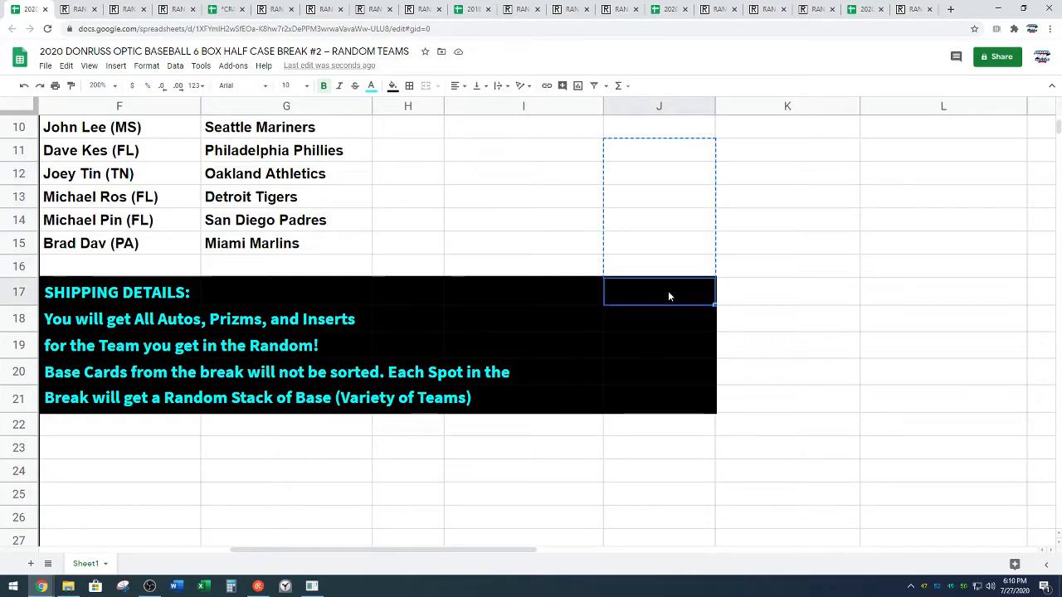